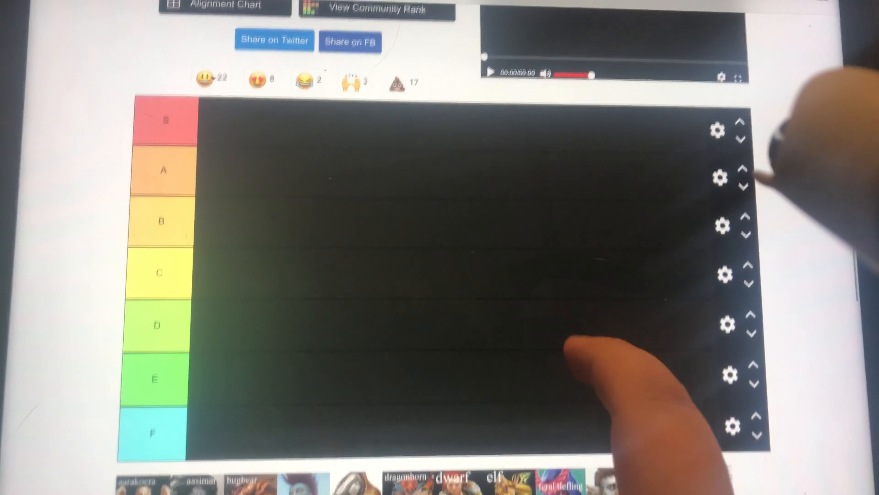
Step: Move the centaur icon from the pool down into the C tier
scroll(down, 3)
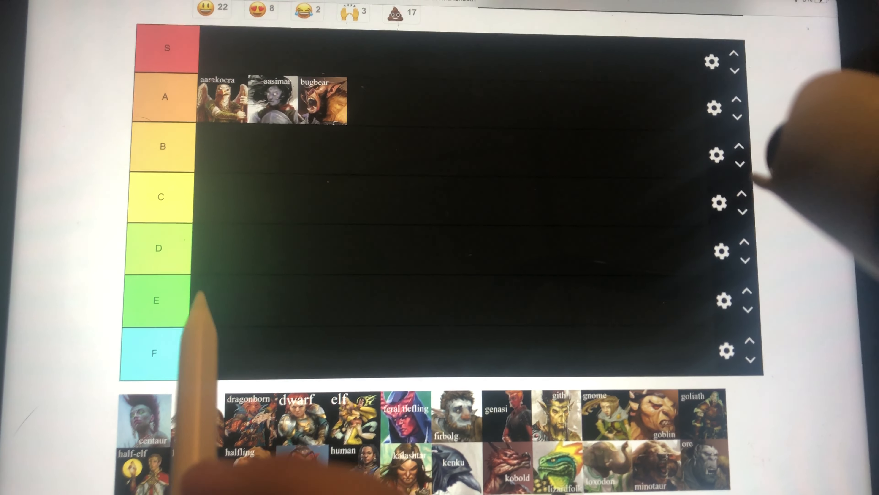
drag(145, 423, 219, 248)
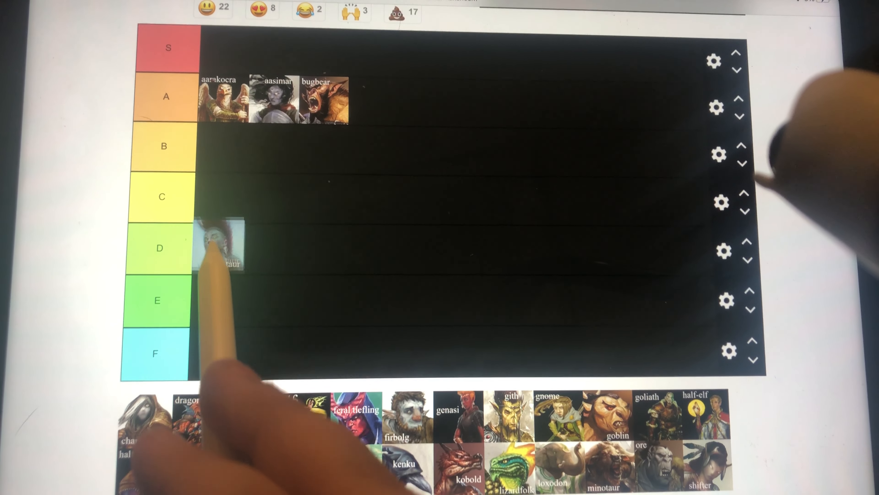
drag(219, 247, 219, 199)
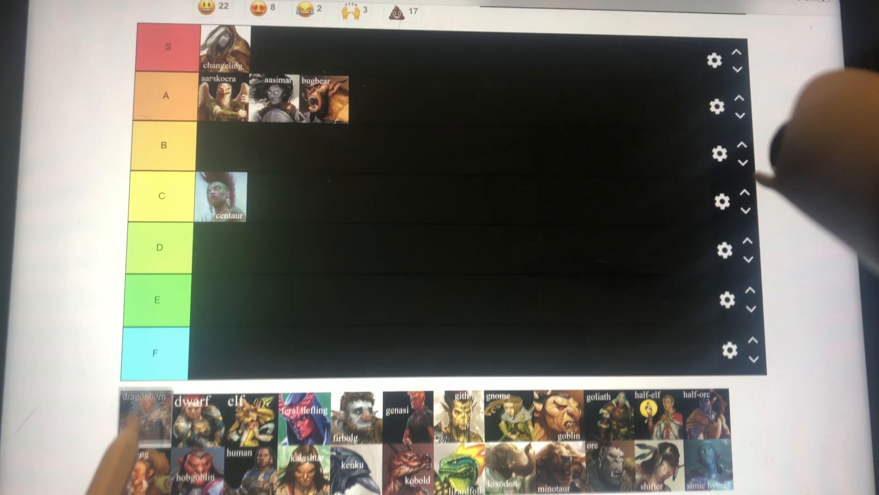
Step: Place the dragonborn icon into the A tier
drag(142, 412, 373, 96)
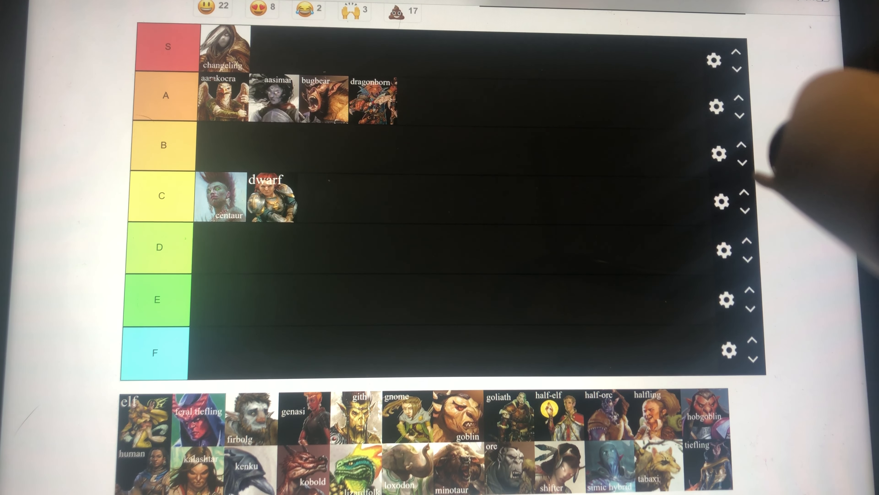
drag(135, 415, 322, 196)
text(N)
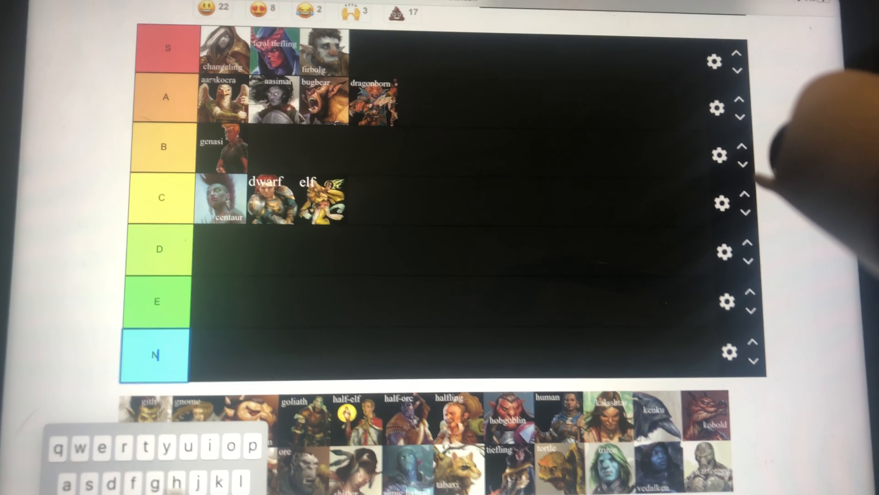
Step: Finish the bottom tier's NF name and give its label the grey colour
text(F)
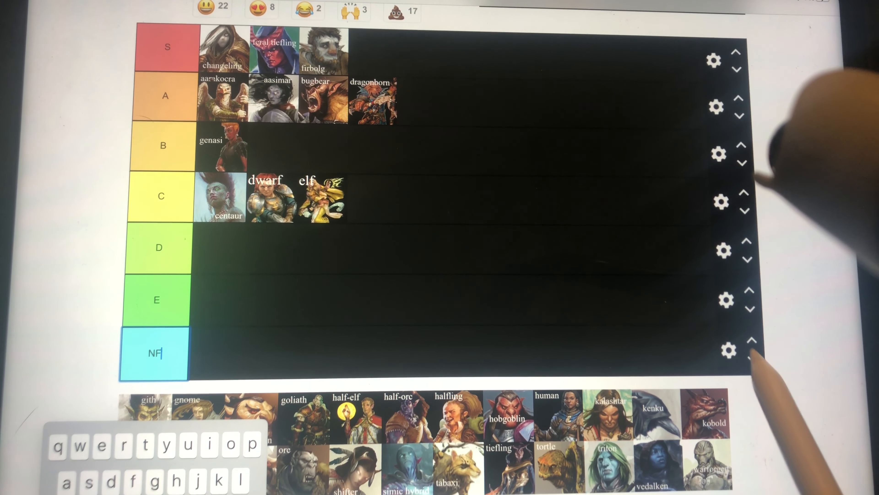
click(727, 349)
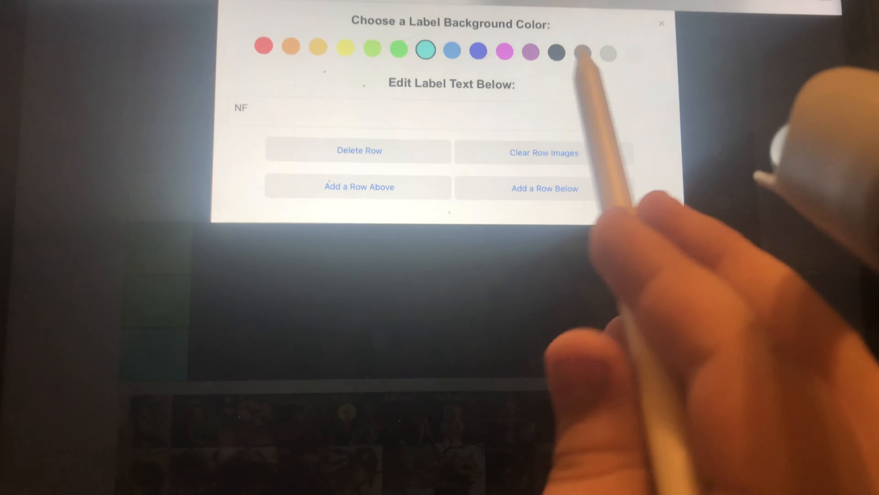
click(581, 51)
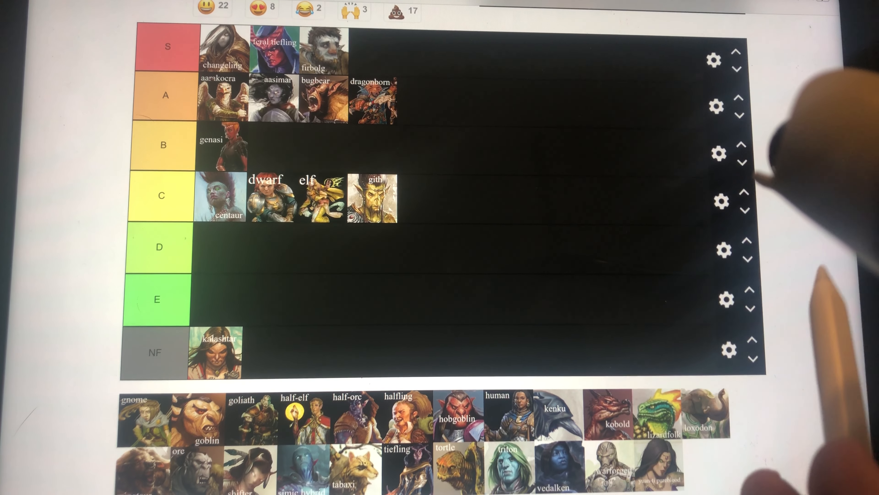
Step: Adjust the NF and new F tier settings and shift an icon into the C row
click(724, 299)
text(F)
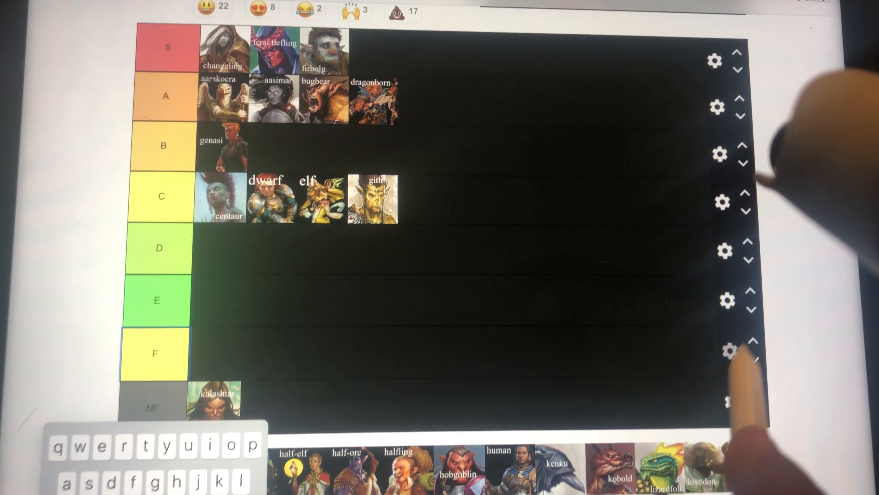
click(728, 349)
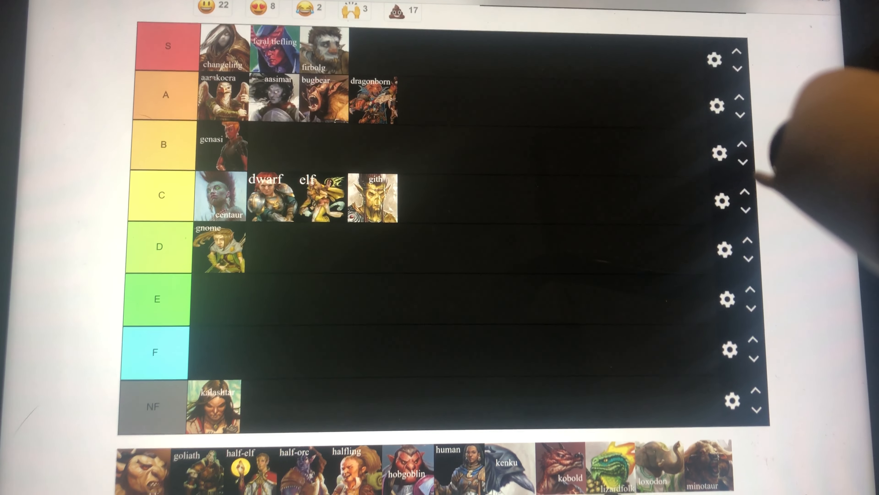
drag(216, 250, 418, 199)
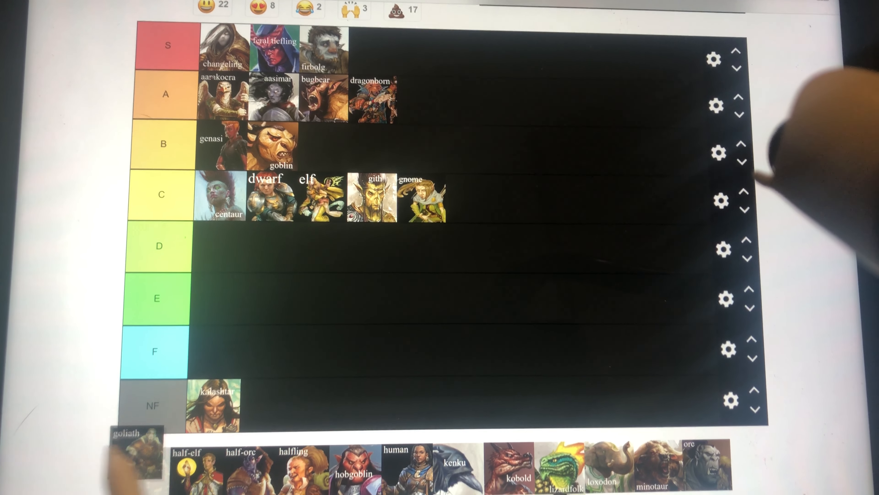
Step: Rank goliath in the B tier and half-elf in the C tier
drag(135, 454, 337, 140)
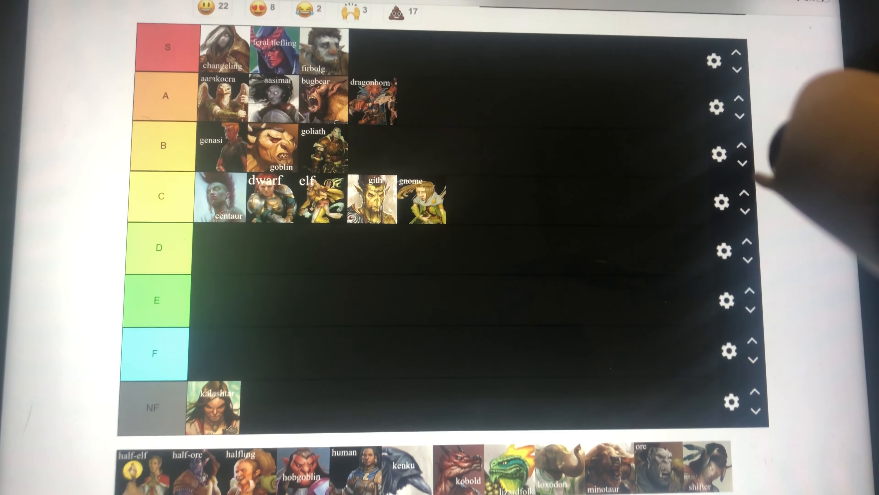
drag(135, 468, 471, 202)
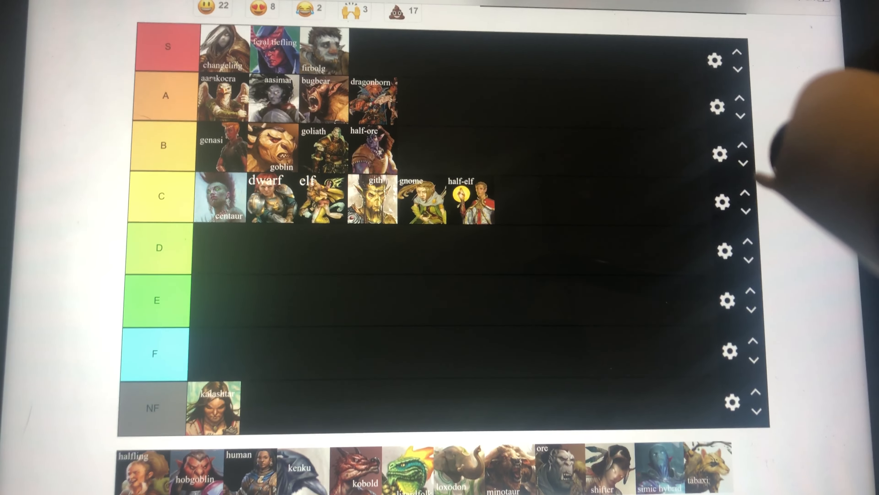
scroll(down, 3)
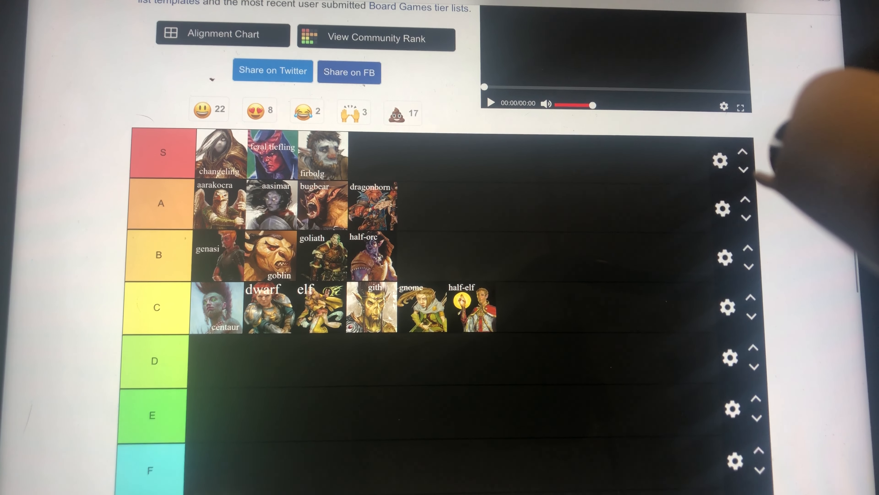
scroll(down, 3)
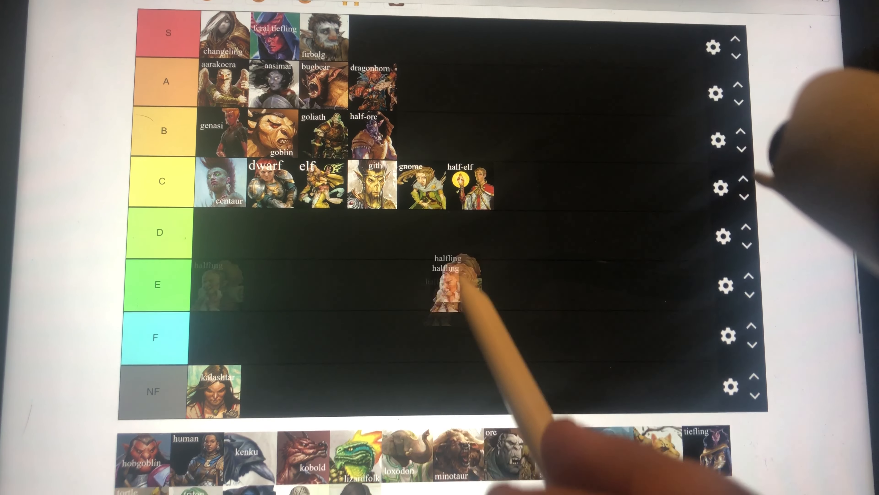
Step: Move halfling up into the B tier
drag(448, 285, 423, 140)
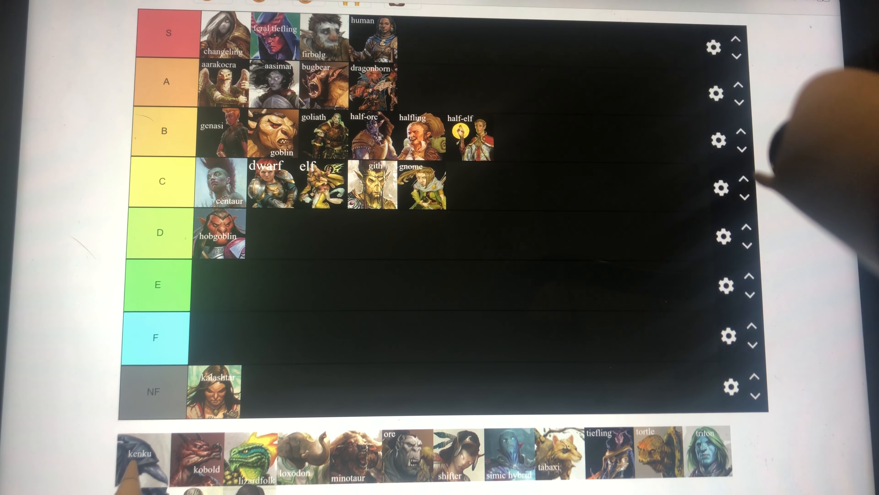
Step: Rank kenku in the E tier
drag(137, 453, 216, 292)
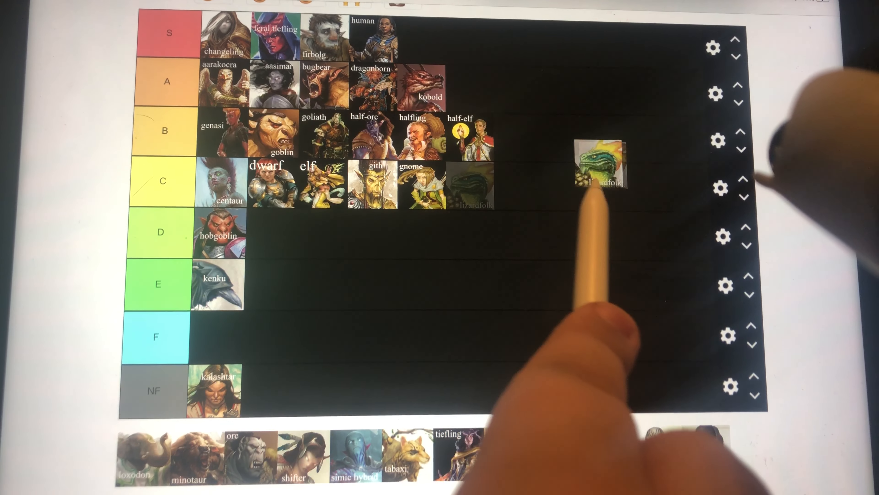
Step: Move lizardfolk into the B tier and bring the lower rows into view
drag(603, 168, 521, 135)
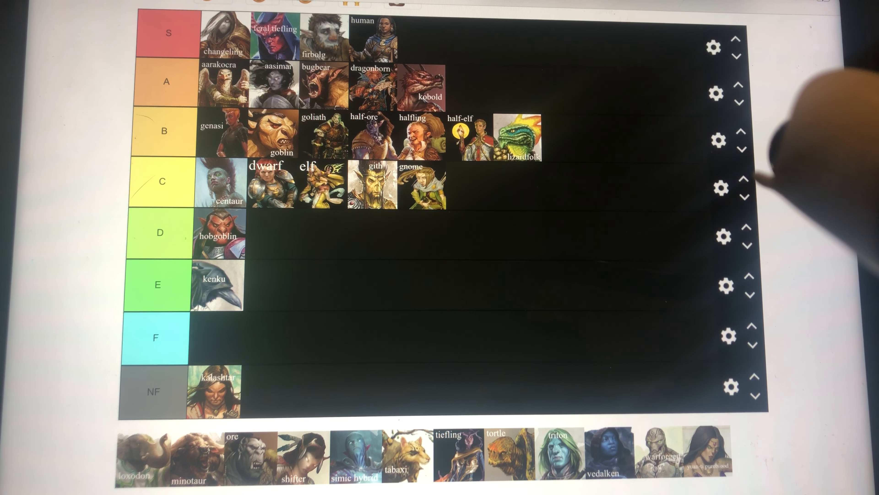
scroll(down, 3)
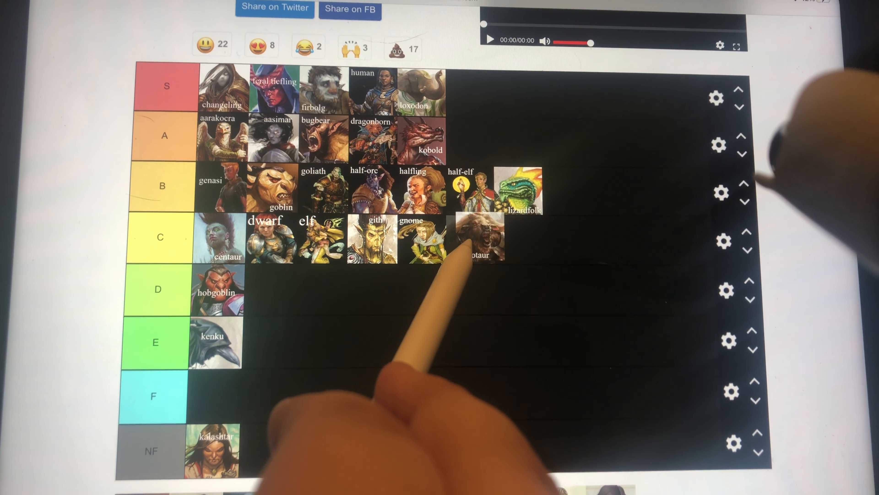
Step: Move the minotaur up from the C row into the B tier
drag(479, 235, 564, 188)
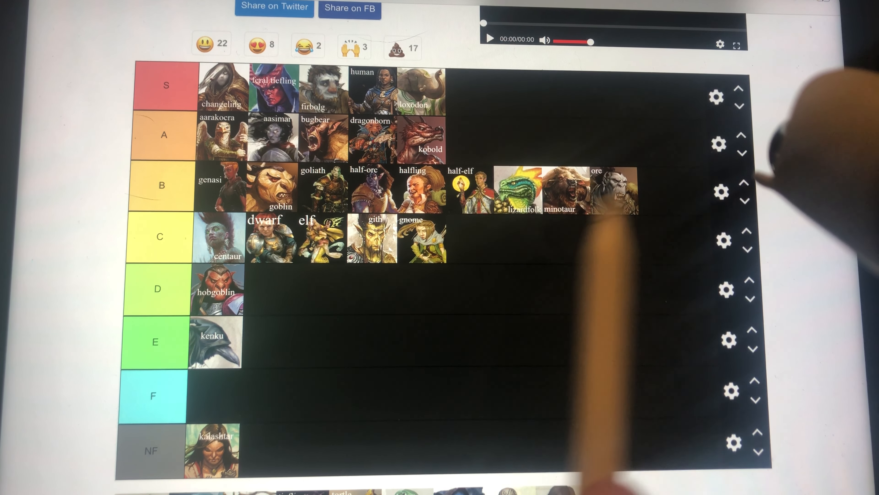
drag(608, 190, 451, 238)
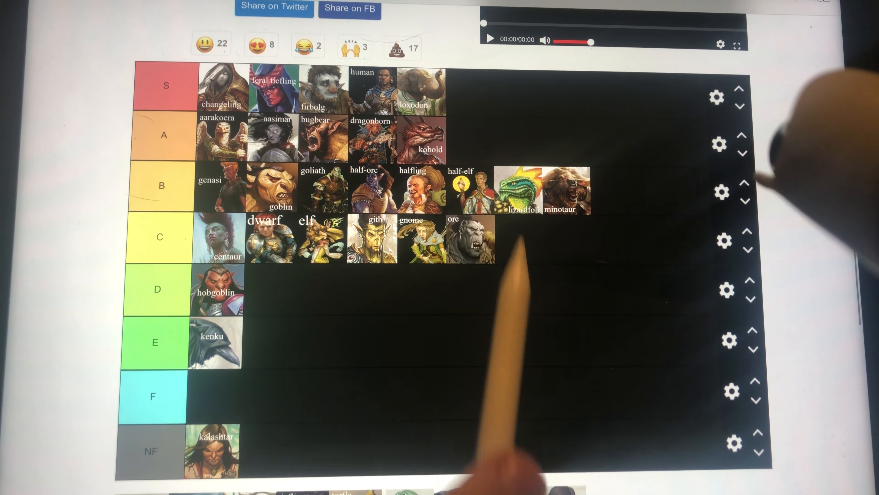
scroll(down, 3)
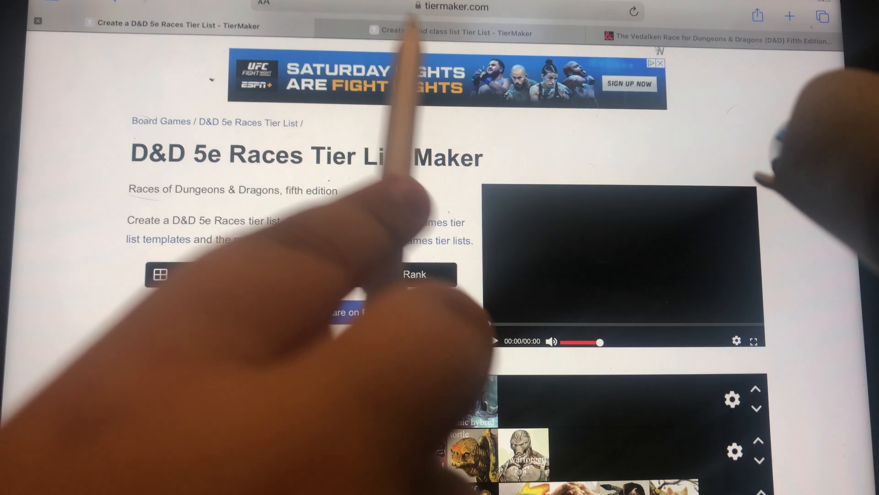
Step: Switch to the Dnd class list tier list and begin editing its A tier label
click(449, 32)
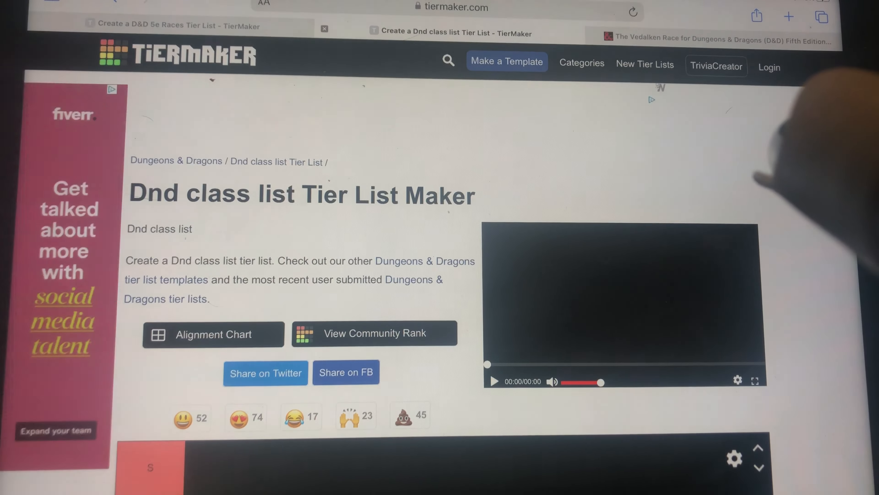
scroll(down, 3)
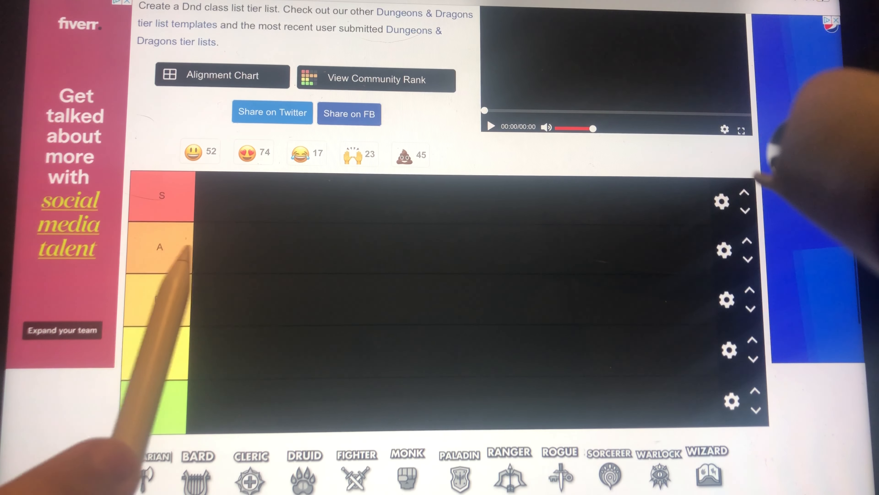
click(159, 248)
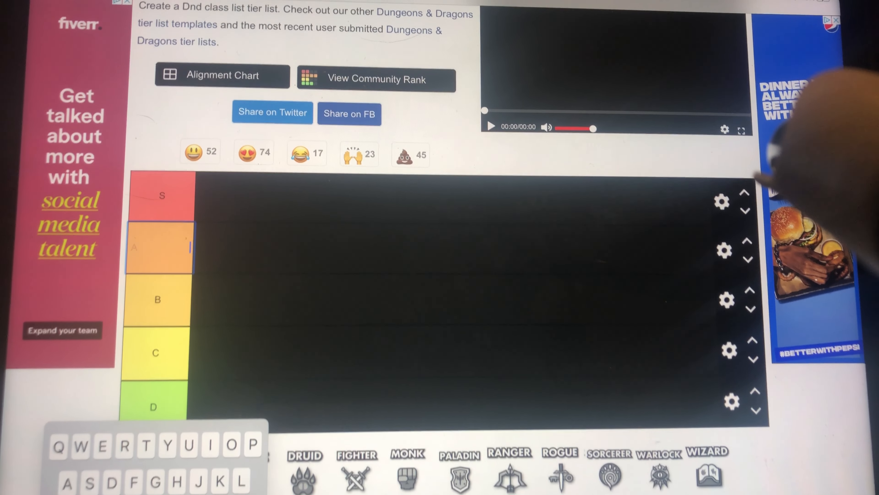
Step: Extend the A tier label to read 'A (Also artifcer)', dismissing the spelling suggestion
text(Mm)
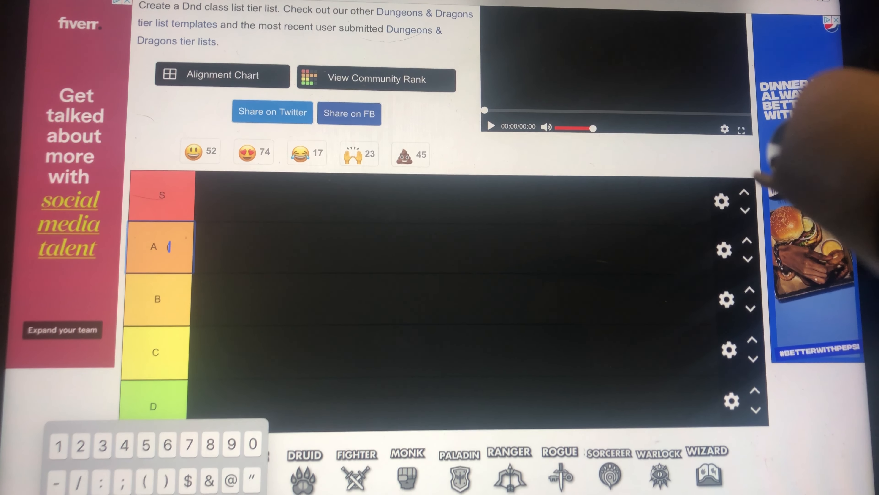
text(A)
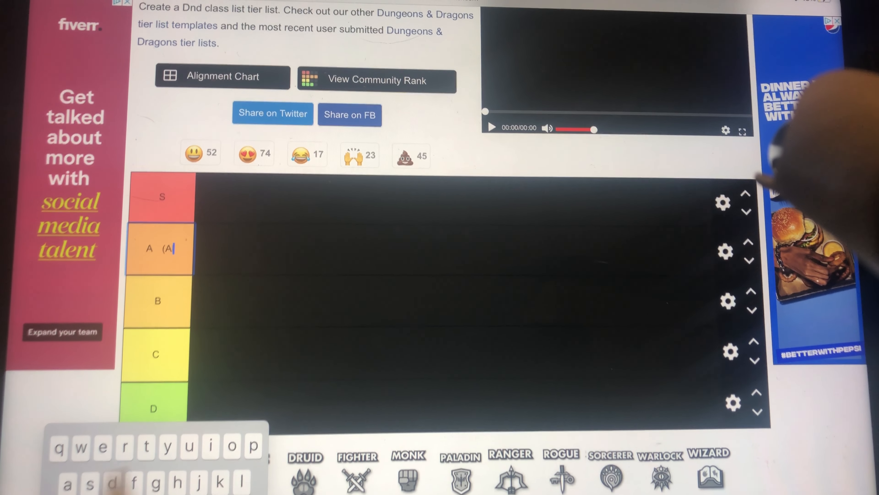
text(lso)
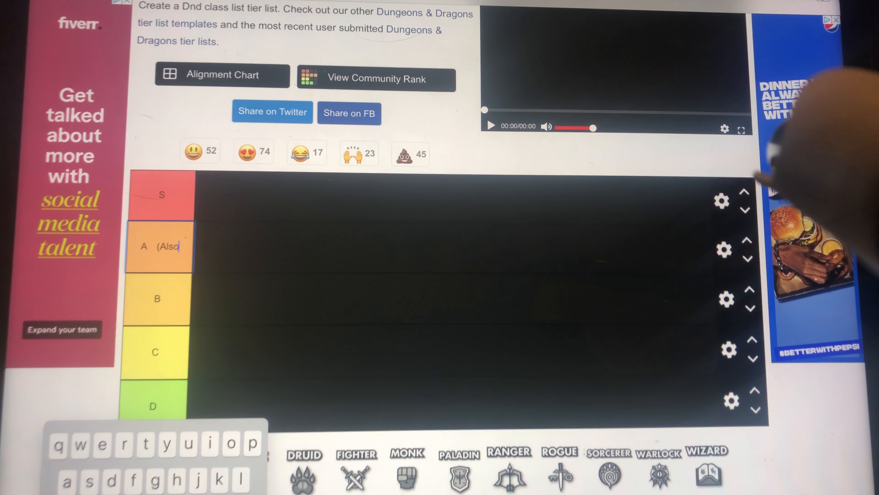
text(eti)
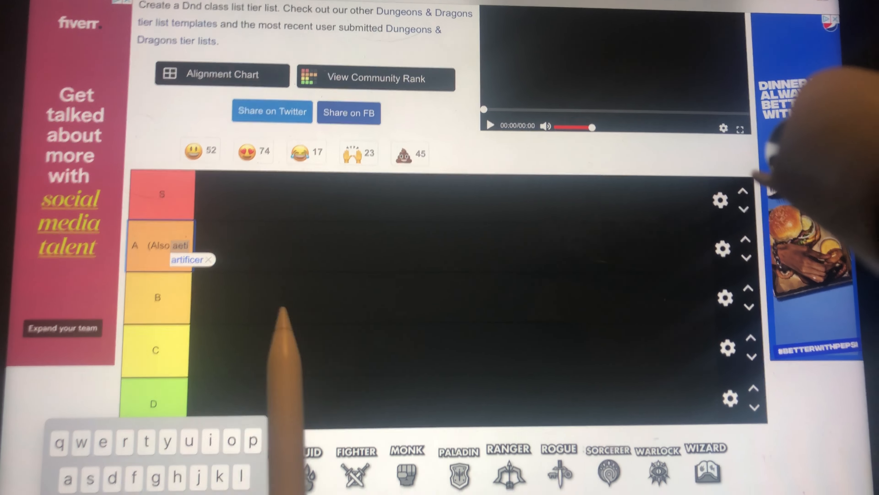
click(208, 259)
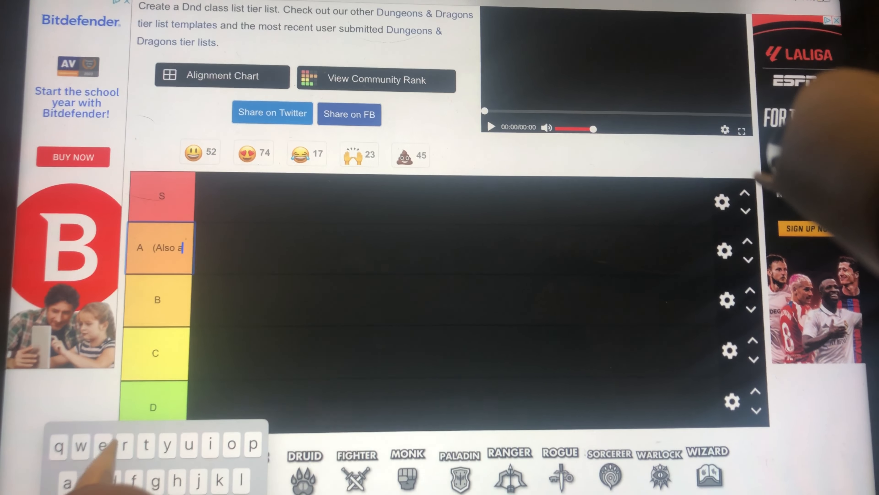
text(rtifcer))
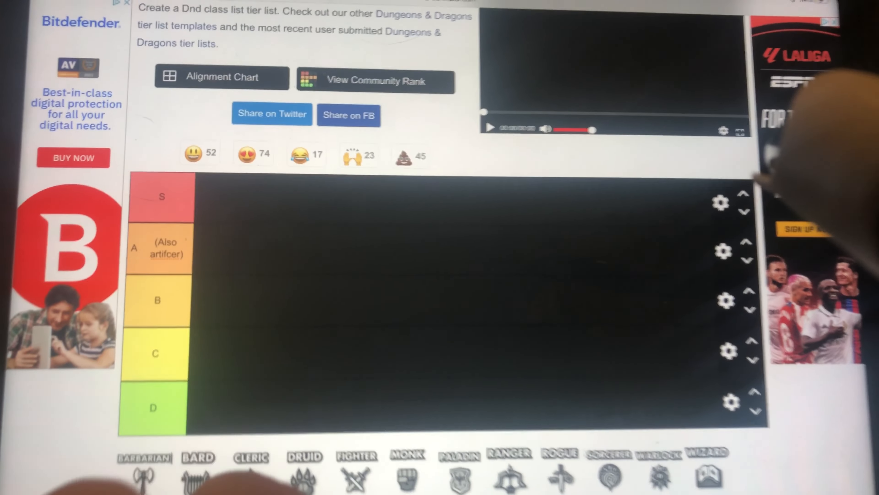
Step: Move the Barbarian icon from the tray up into the tier rows
drag(144, 474, 222, 293)
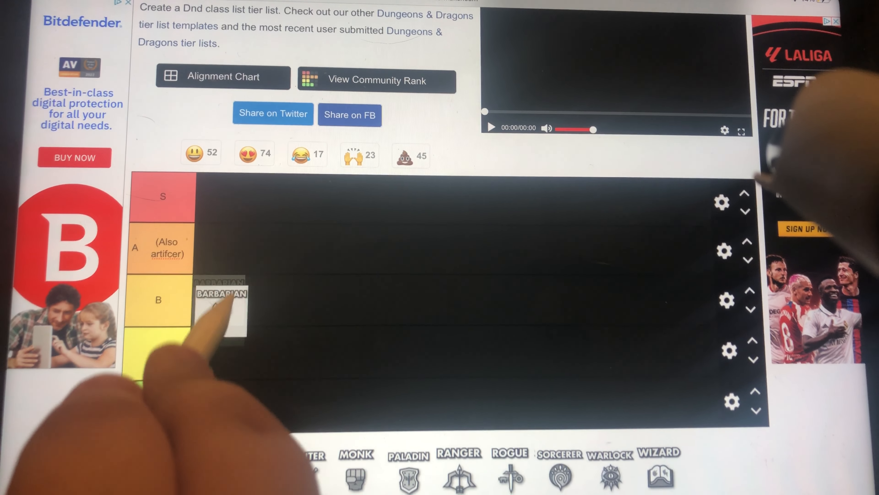
drag(220, 293, 219, 247)
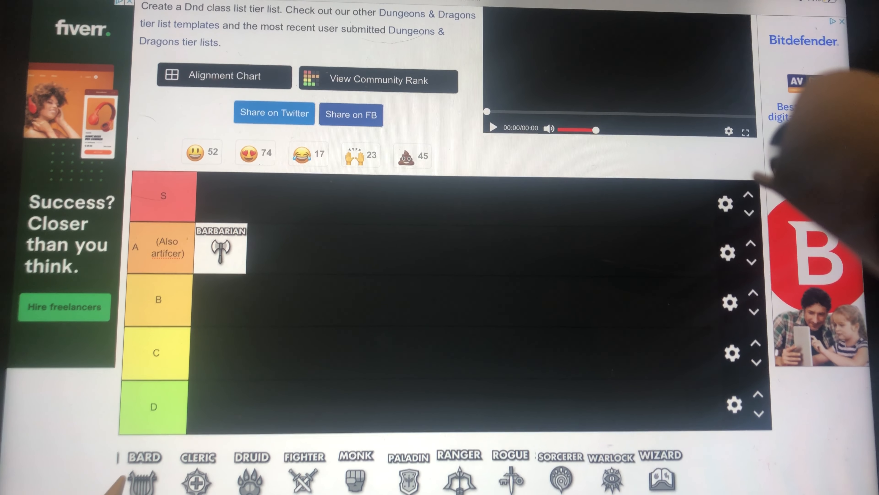
Step: Place Bard beside Barbarian in A and Cleric in the B row
drag(142, 477, 232, 300)
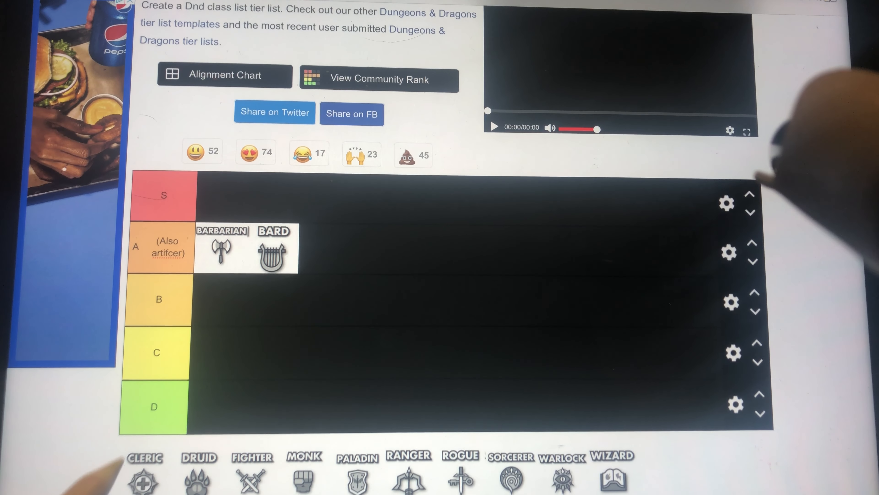
drag(145, 474, 224, 309)
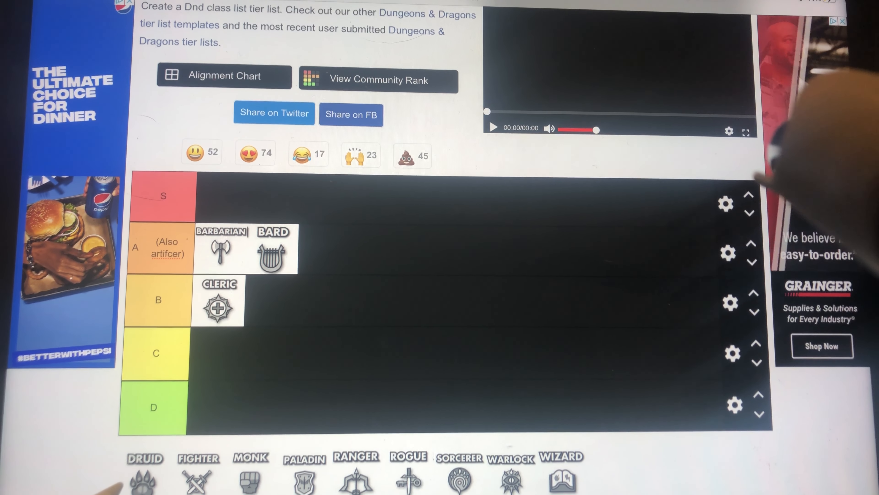
Step: Move the Druid icon from the tray into the S row
drag(144, 477, 223, 199)
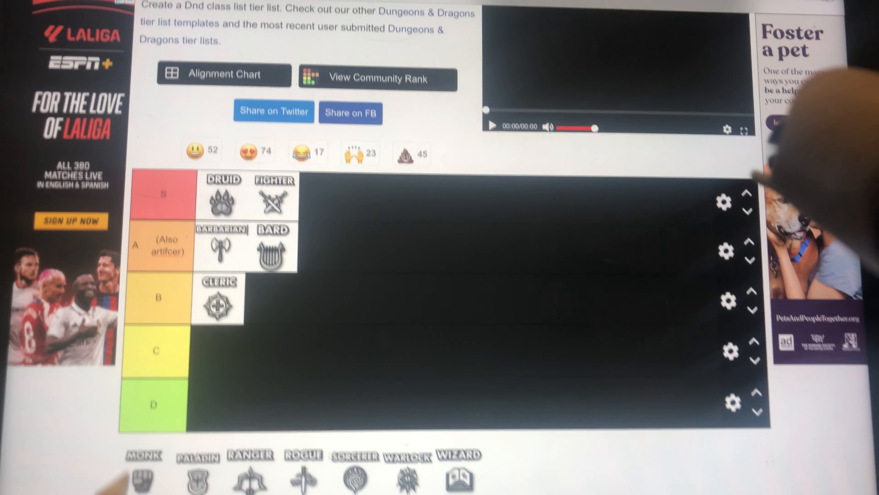
Step: Place the Monk icon in the B row next to Cleric
drag(144, 477, 270, 300)
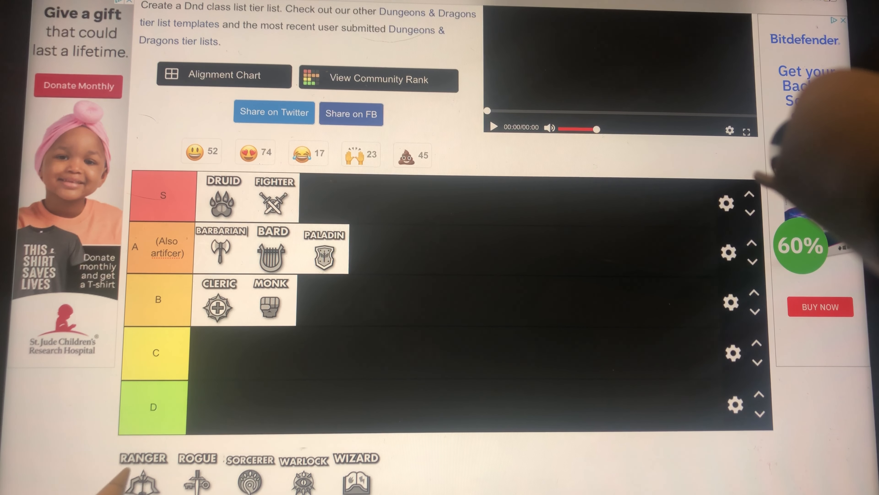
Step: Move the Ranger icon into the A row after Paladin
drag(143, 479, 331, 393)
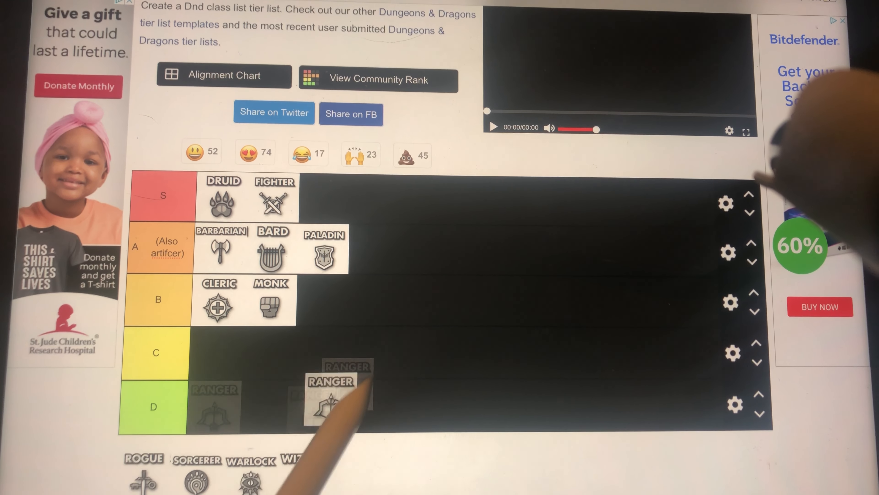
drag(330, 392, 374, 248)
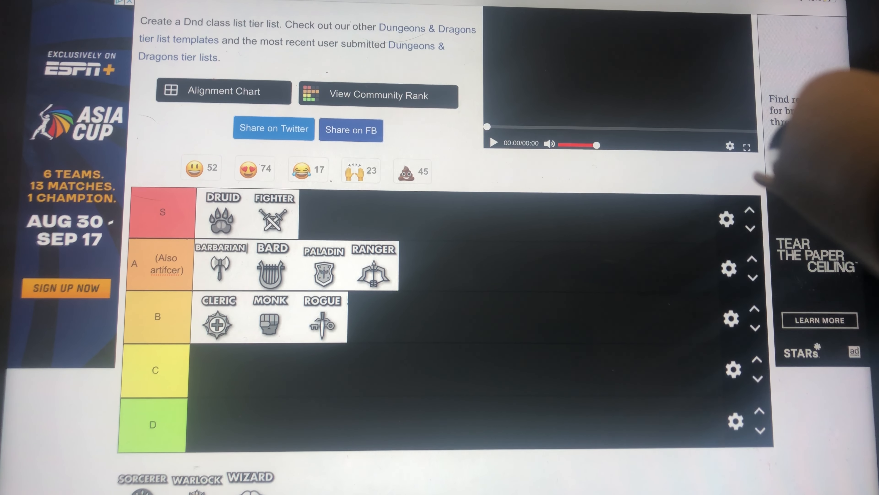
Step: Pick up the Warlock icon from the tray toward the lower tiers
drag(196, 477, 213, 409)
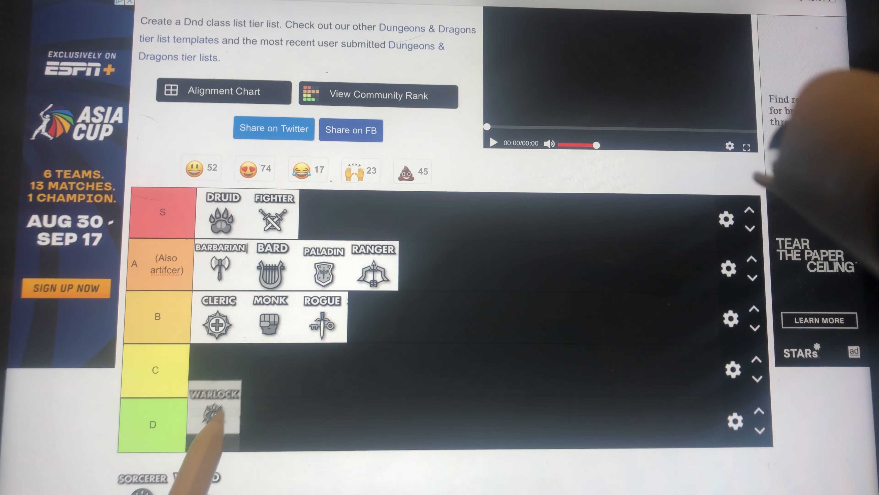
Step: Drop Warlock into the C tier and start moving Sorcerer toward the rows
drag(215, 410, 215, 370)
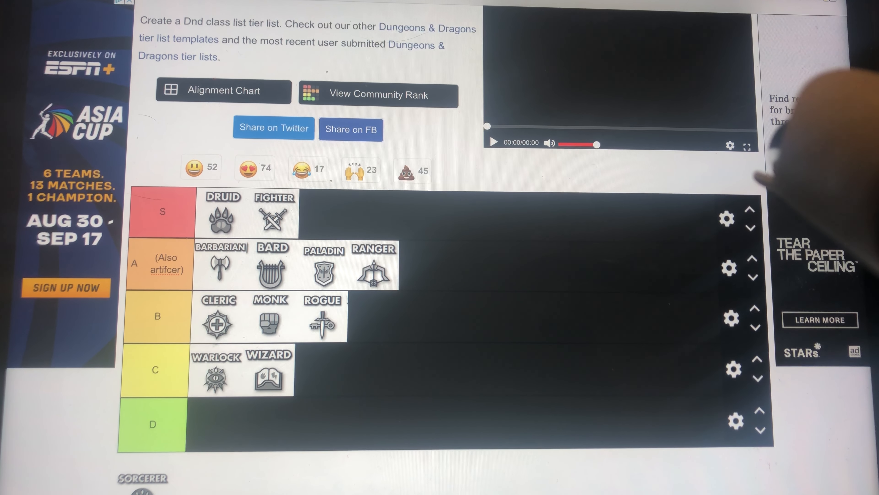
drag(142, 487, 335, 439)
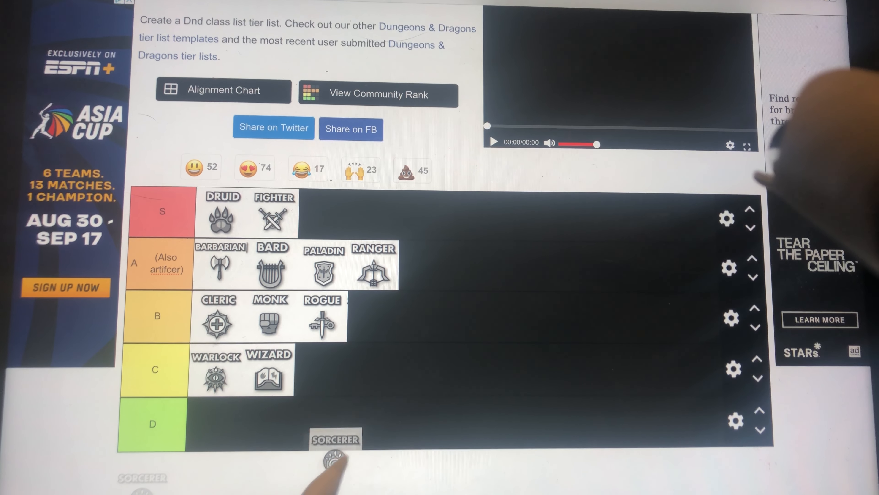